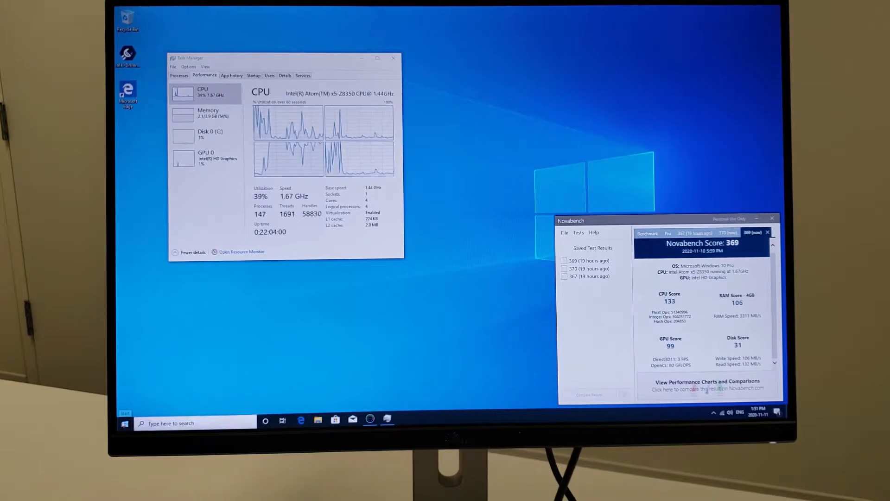
Step: Restart Windows 10 from the Start button's quick menu to reach the firmware setup
right_click(123, 423)
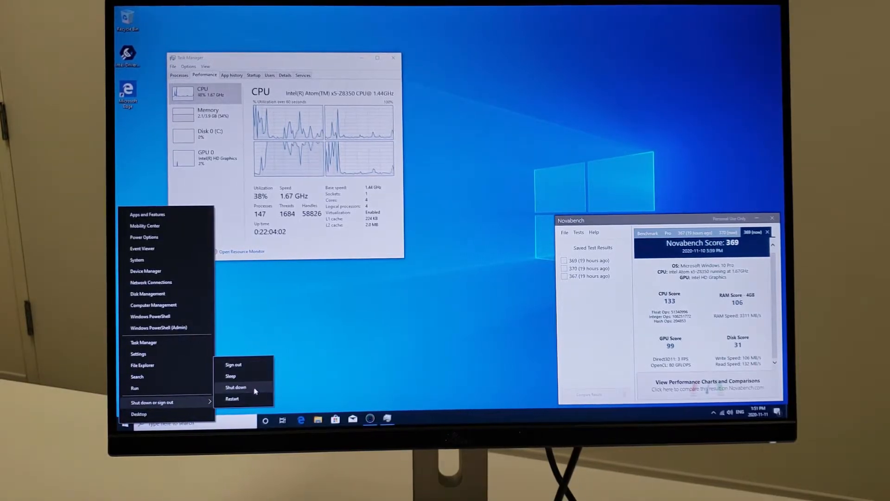
left_click(232, 398)
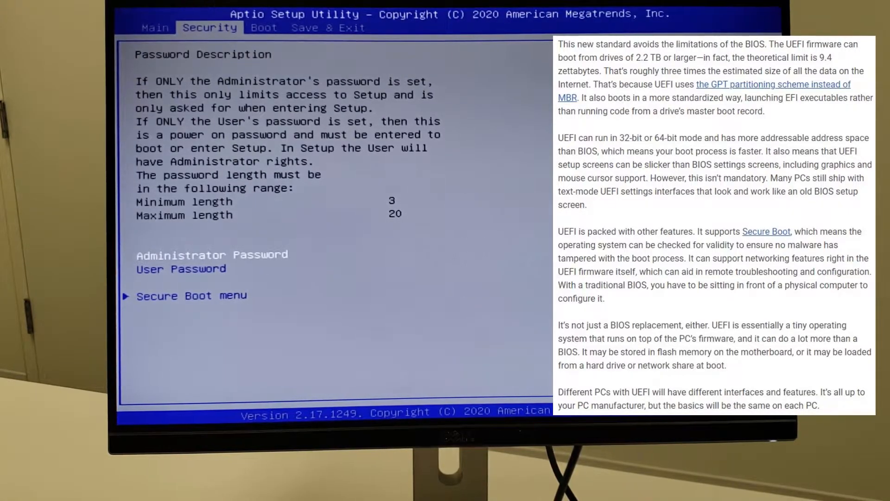
Step: Switch the Aptio setup to the tab with administrator and user password options
left_click(155, 28)
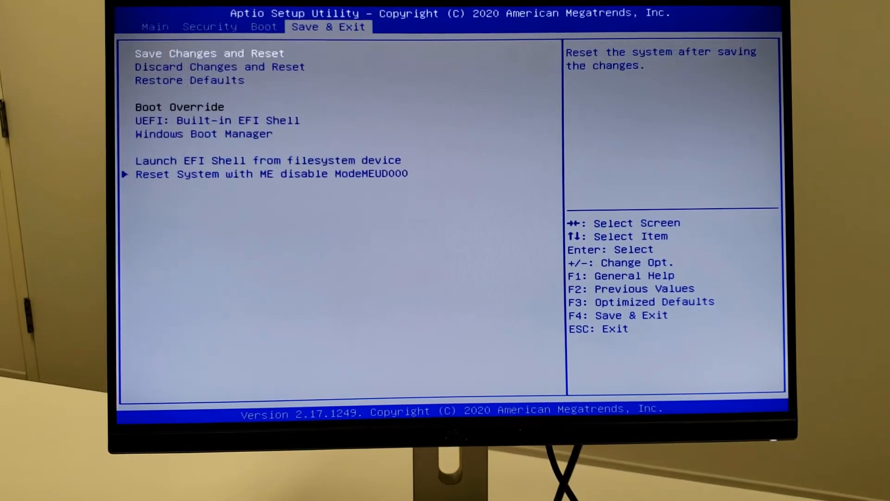
Step: Return to the Main tab showing BIOS version, 4096 MB memory, and system date
left_click(154, 26)
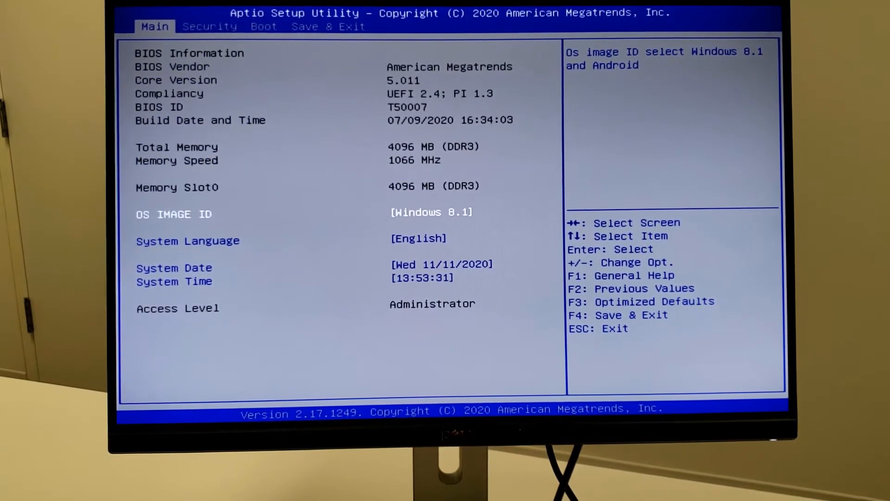